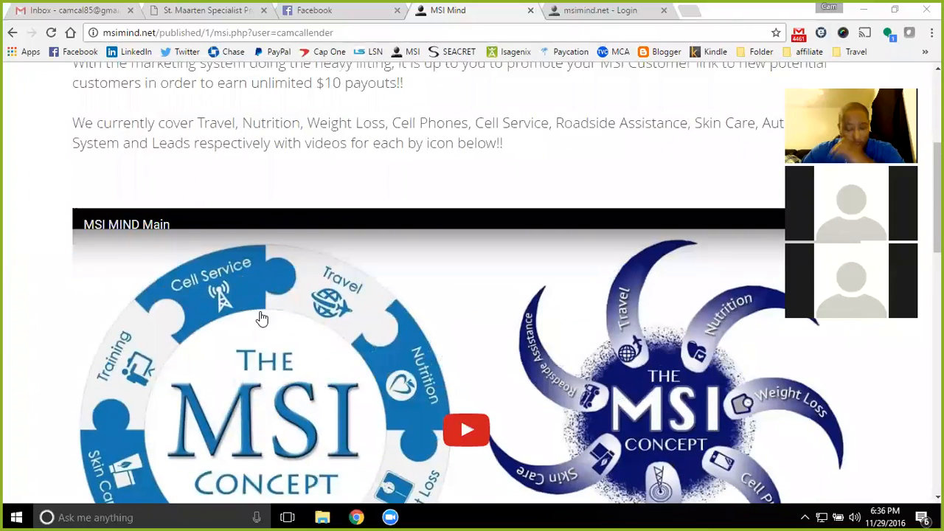
# Sign in to the msimind.net member back office after scrolling the current page
pyautogui.scroll(-3)
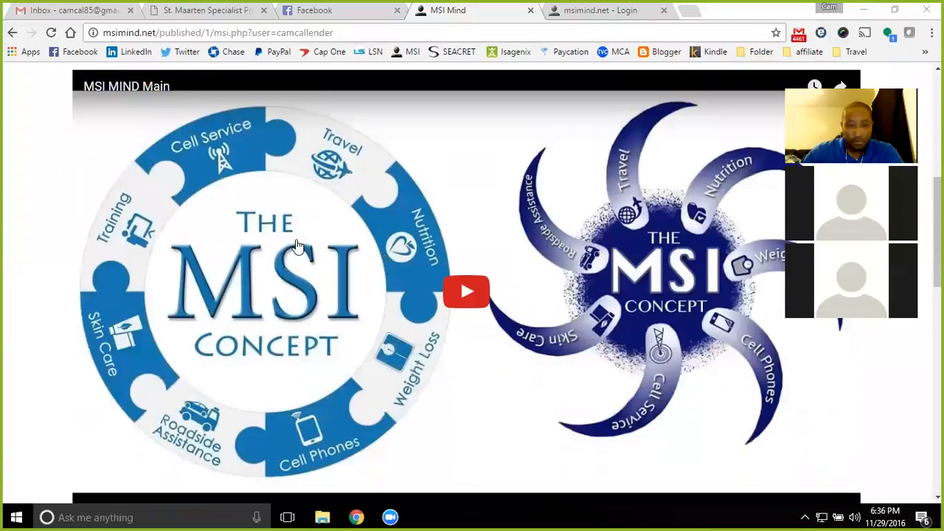
pyautogui.scroll(-3)
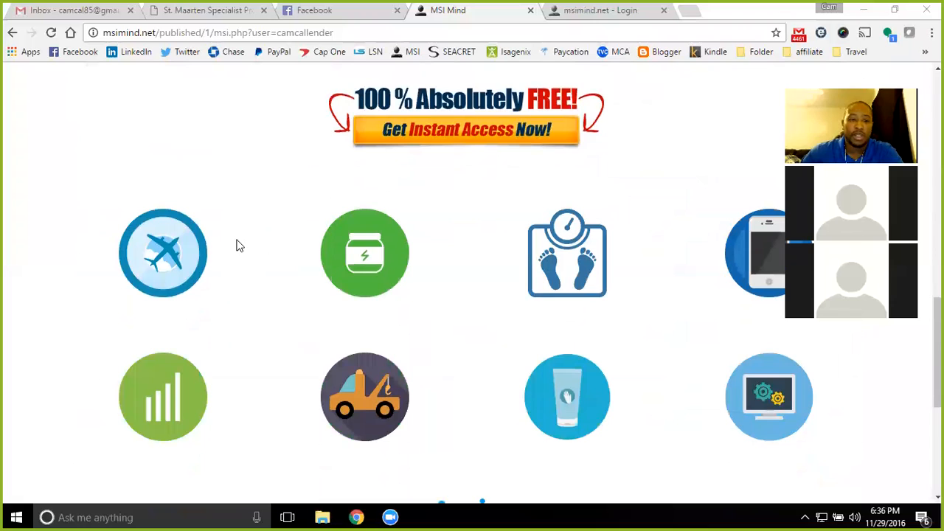
pyautogui.scroll(-3)
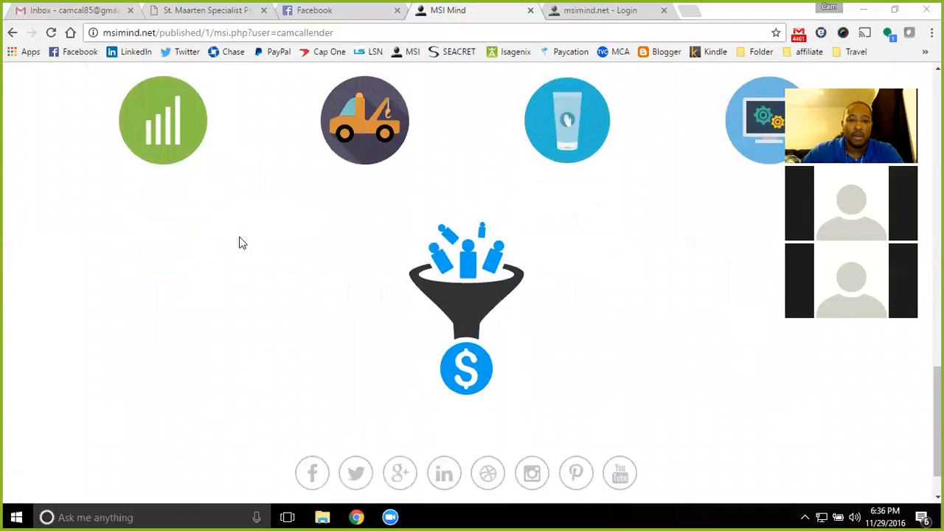
pyautogui.scroll(3)
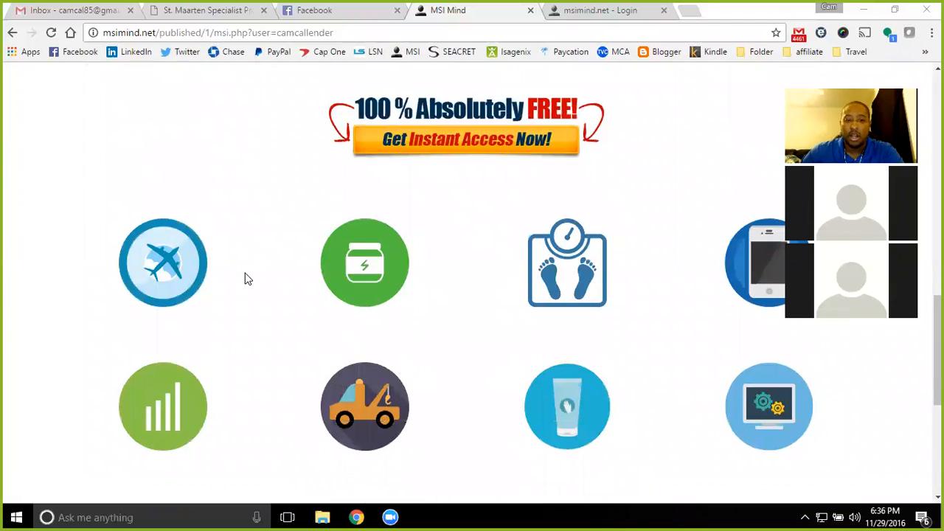
pyautogui.scroll(3)
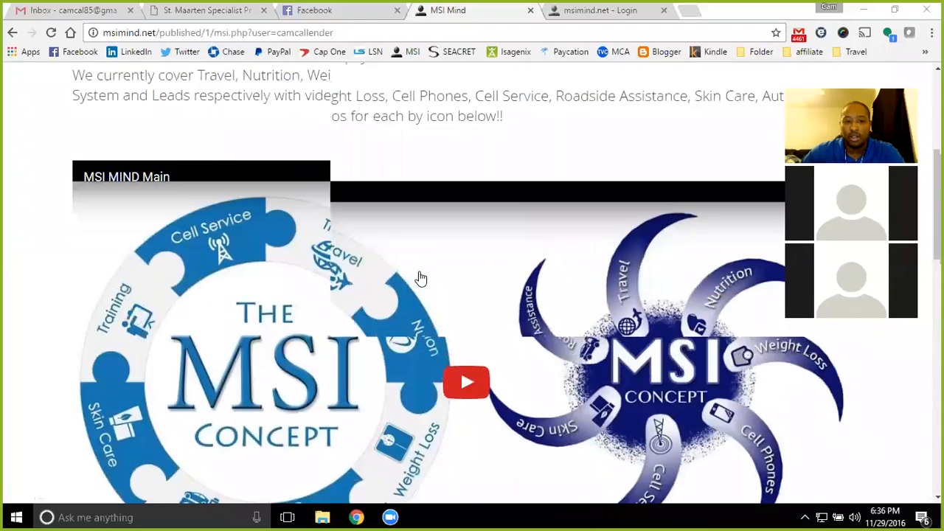
pyautogui.scroll(3)
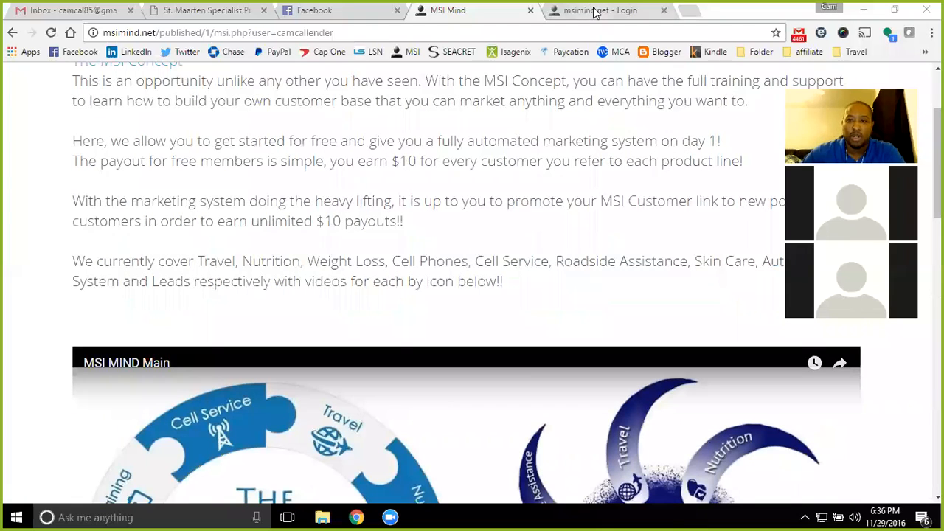
pyautogui.click(599, 11)
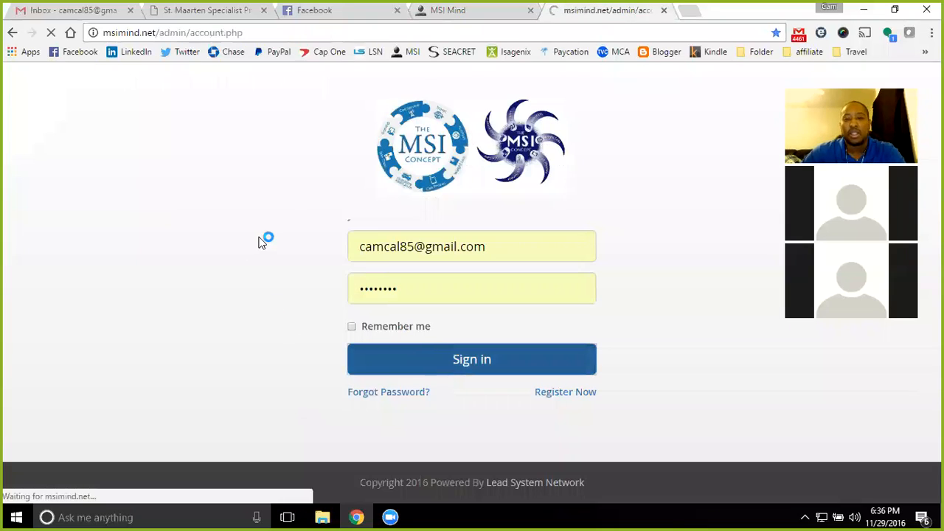
pyautogui.click(472, 360)
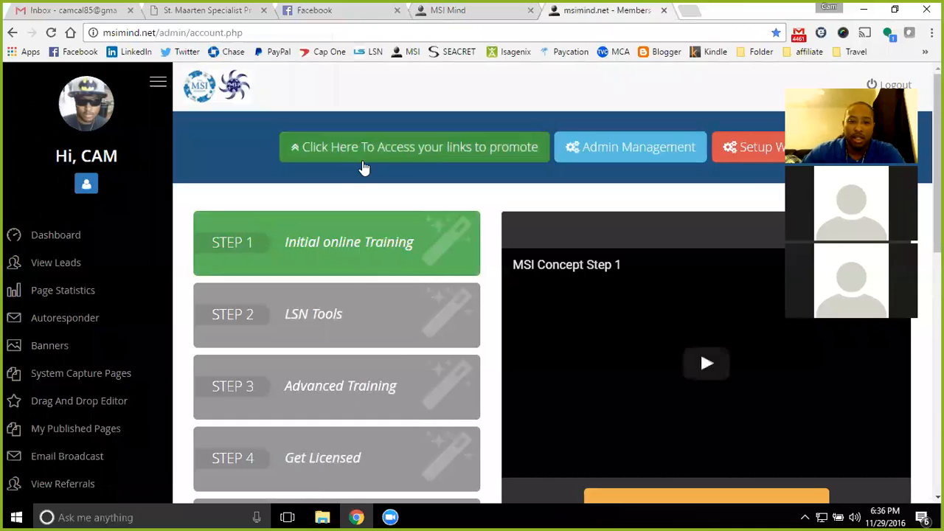
# Show the links available to promote and follow the MSI Customer link
pyautogui.click(413, 147)
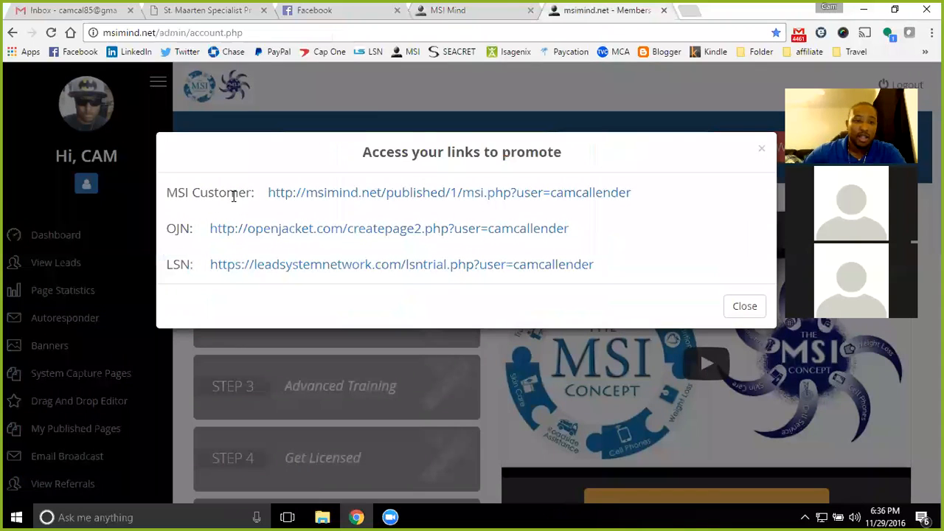
pyautogui.click(449, 192)
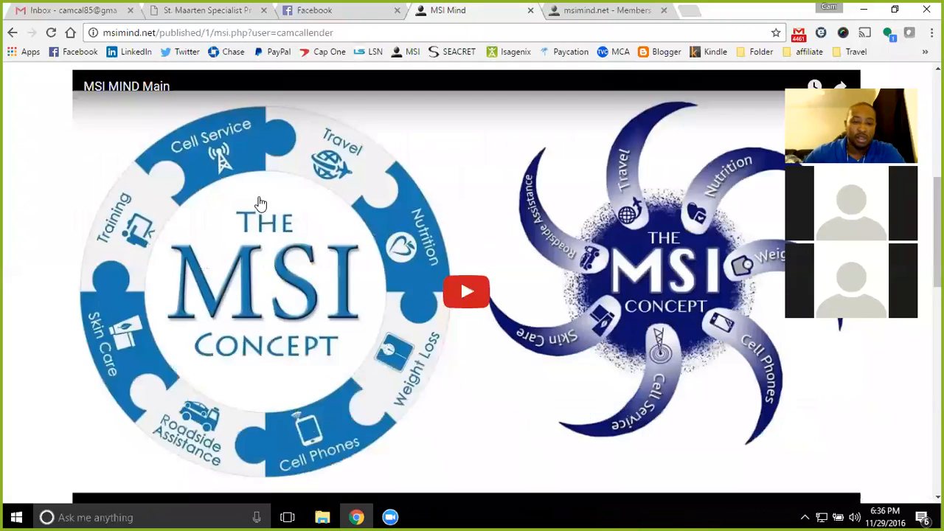
pyautogui.scroll(-3)
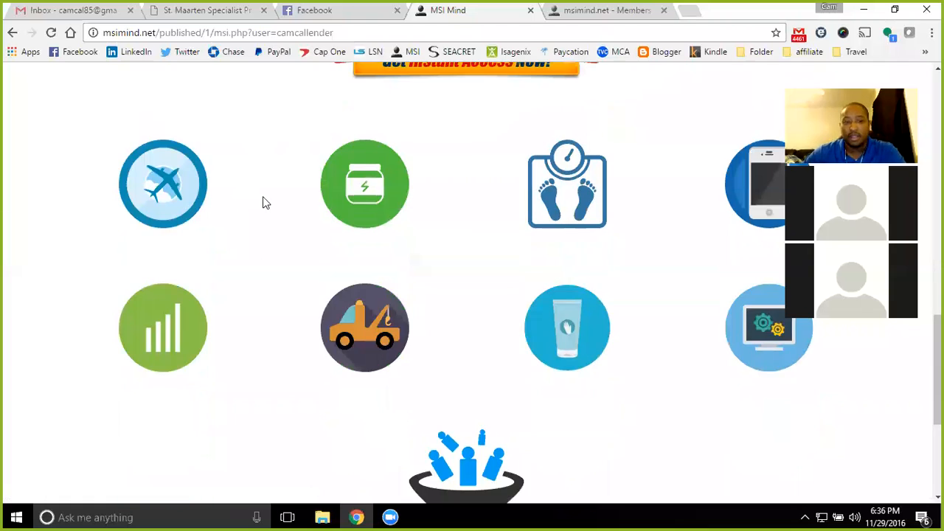
pyautogui.scroll(3)
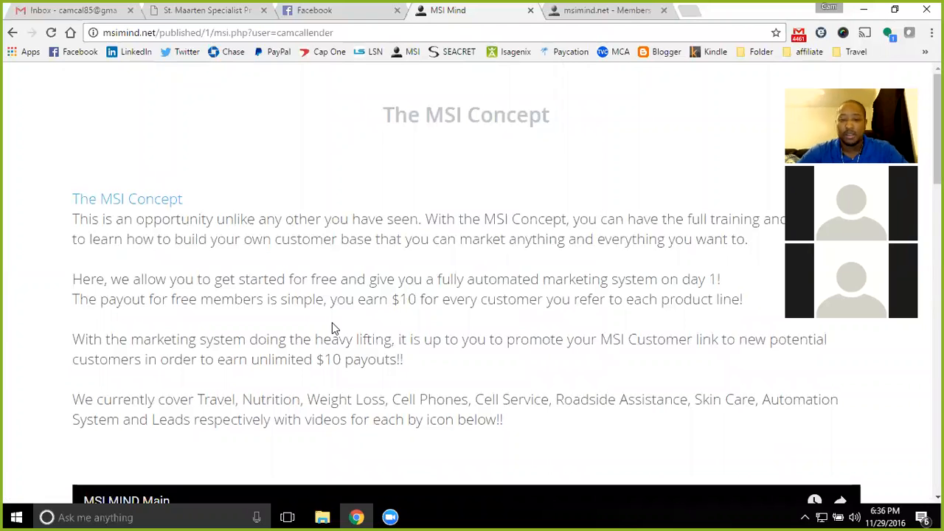
pyautogui.scroll(-3)
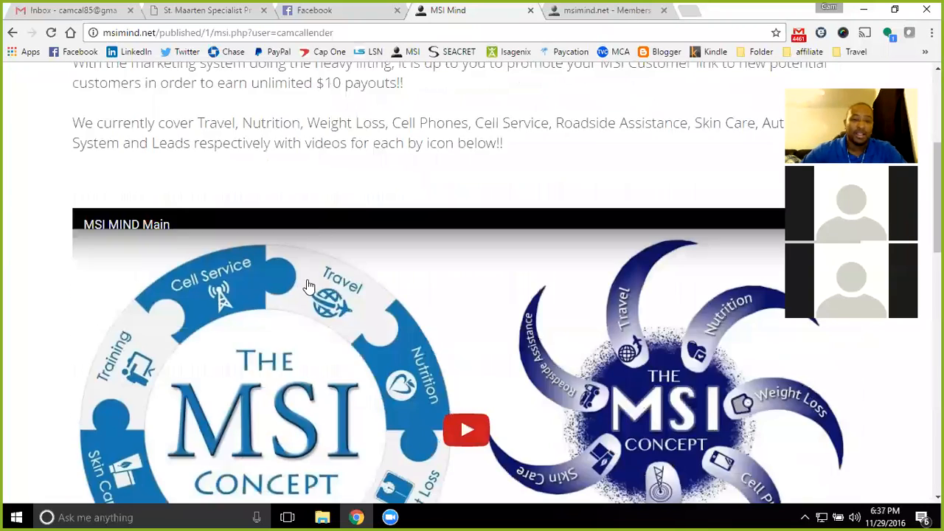
pyautogui.scroll(-3)
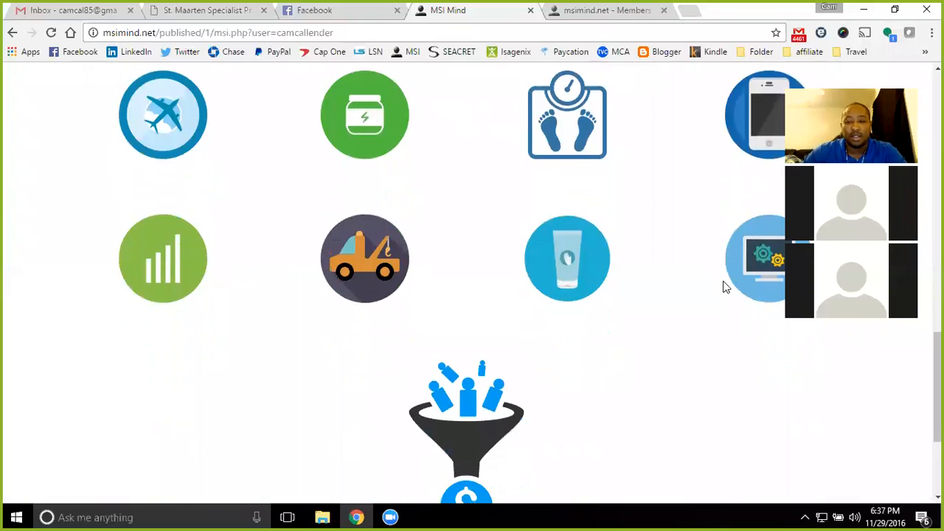
pyautogui.scroll(-3)
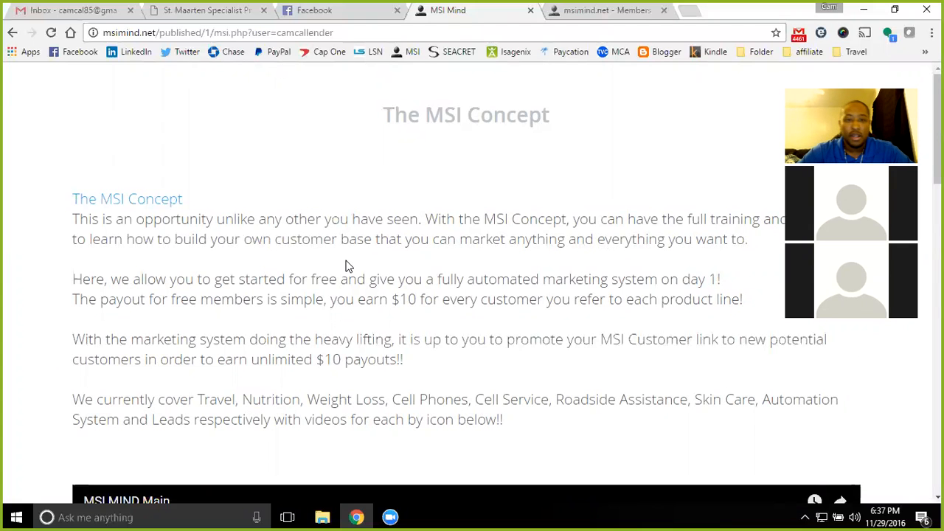
pyautogui.scroll(-3)
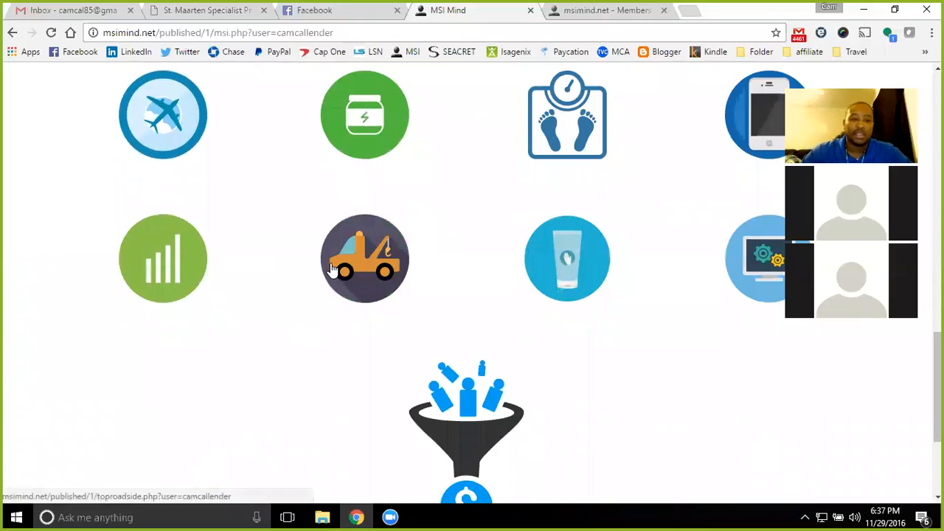
pyautogui.moveTo(275, 269)
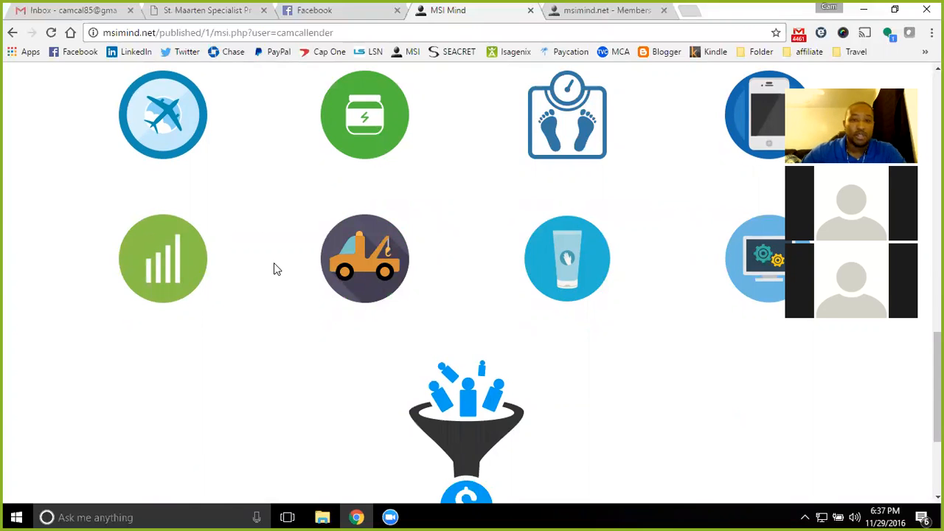
pyautogui.scroll(3)
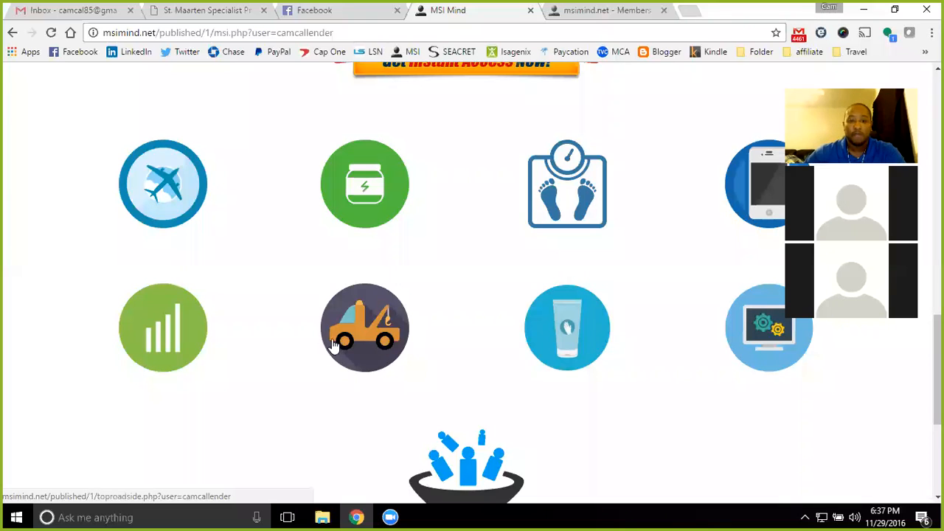
pyautogui.moveTo(279, 305)
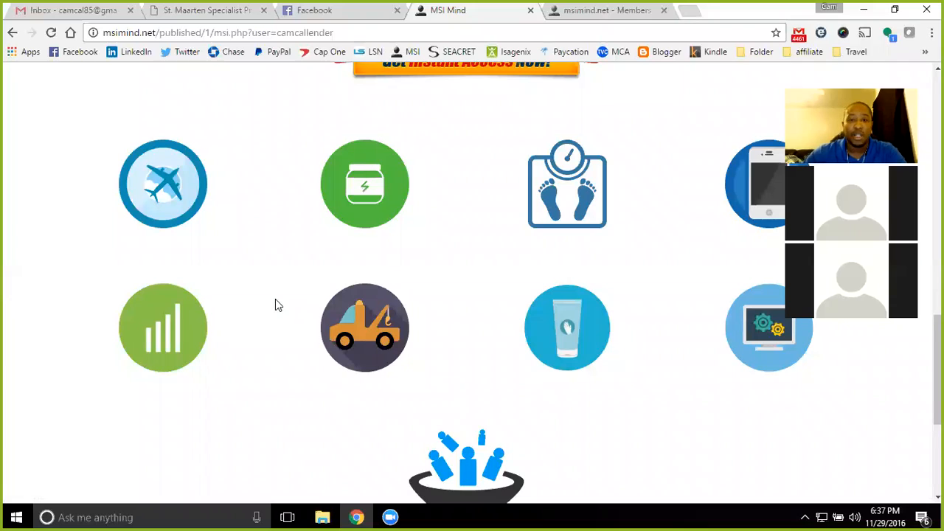
pyautogui.scroll(3)
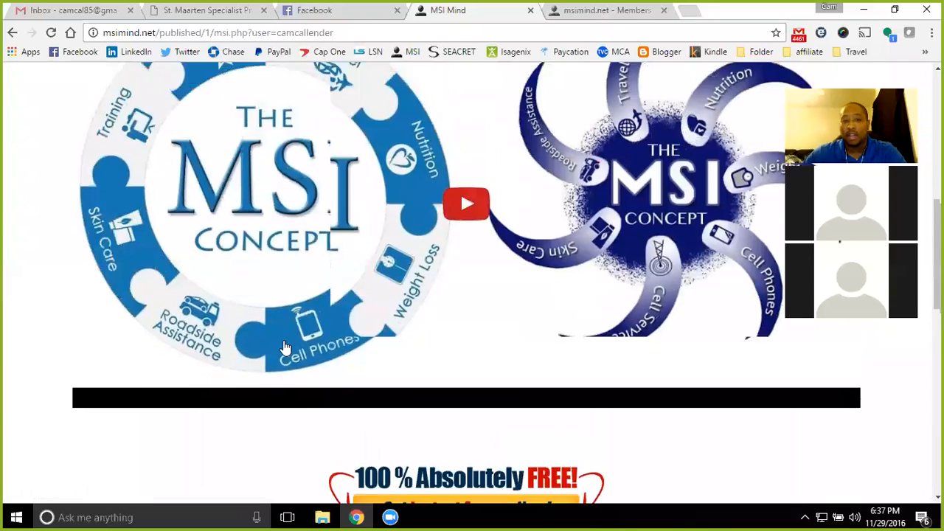
pyautogui.scroll(3)
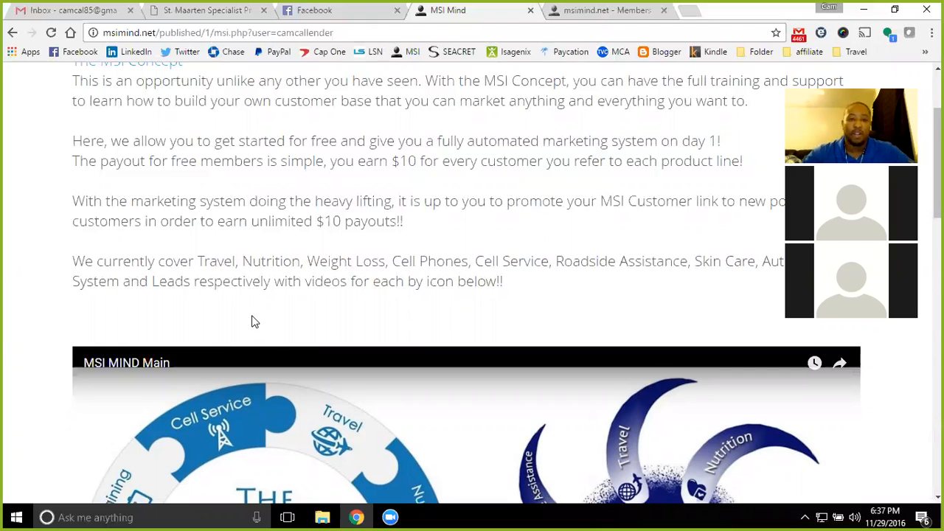
pyautogui.moveTo(257, 251)
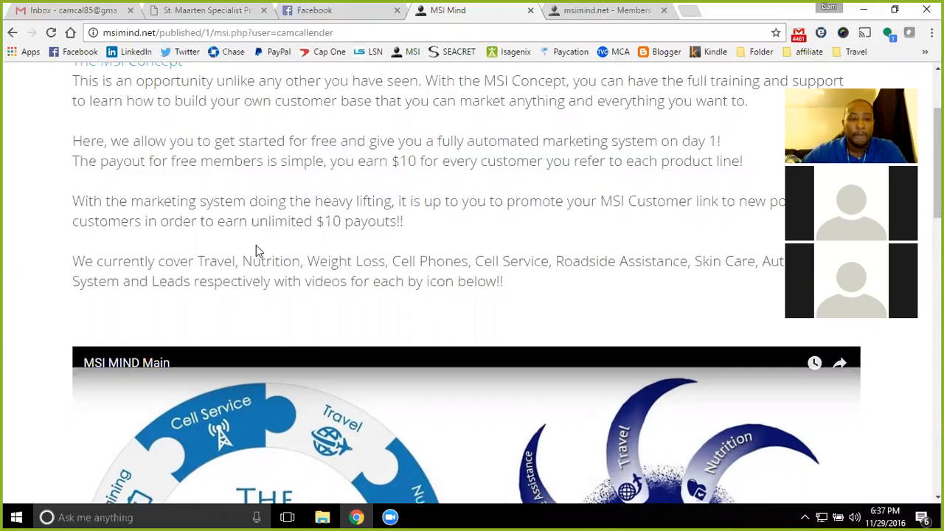
# Scroll through the MSI Concept customer page's product icons, then return to the Members back office
pyautogui.scroll(-3)
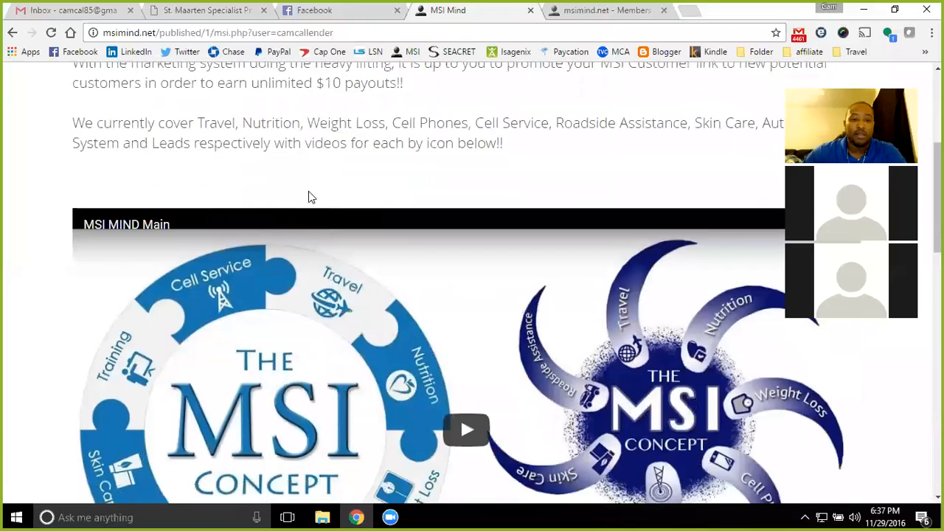
pyautogui.scroll(-3)
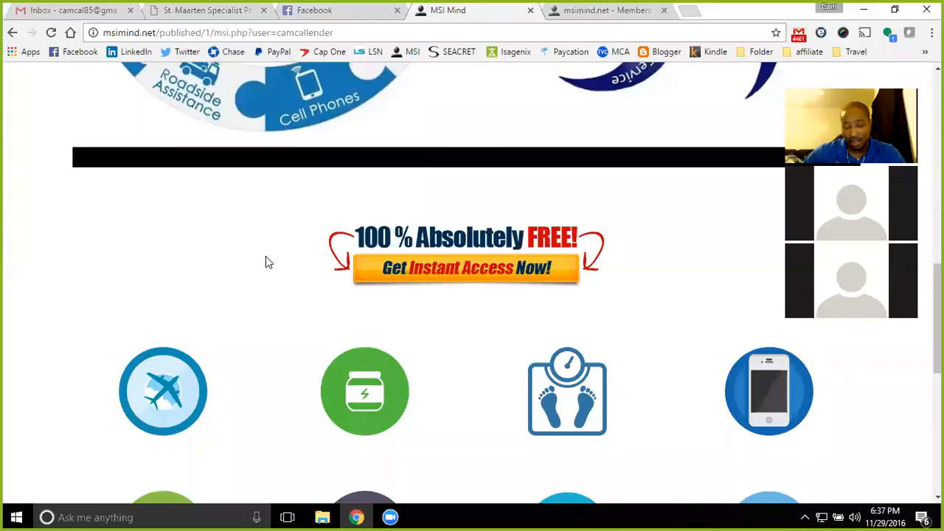
pyautogui.scroll(-3)
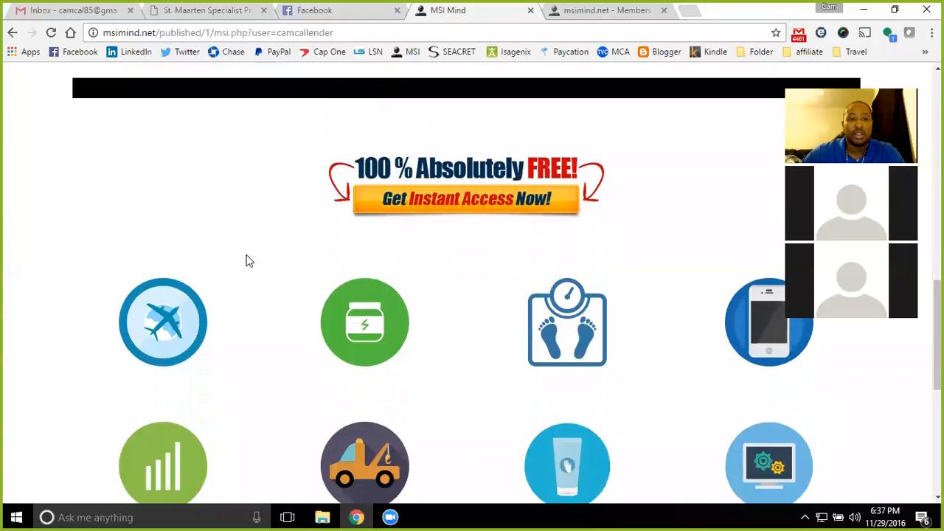
pyautogui.scroll(3)
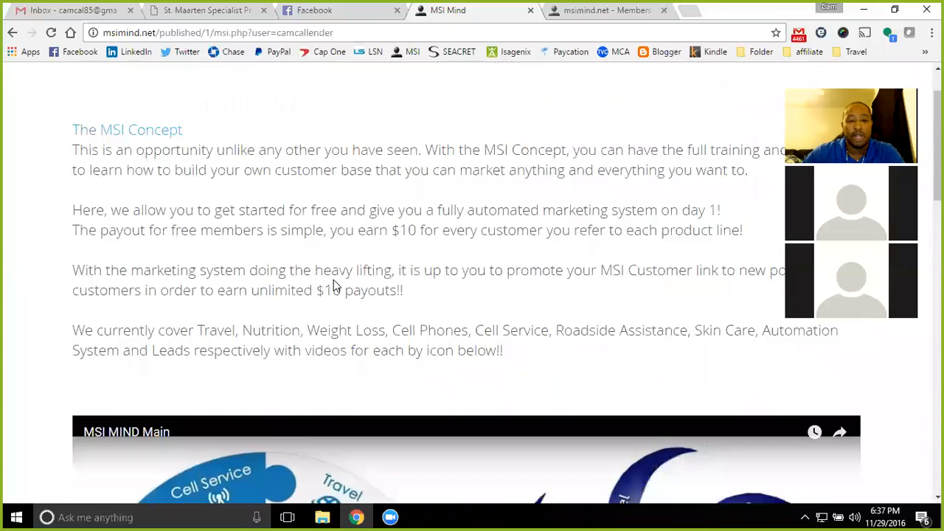
pyautogui.scroll(-3)
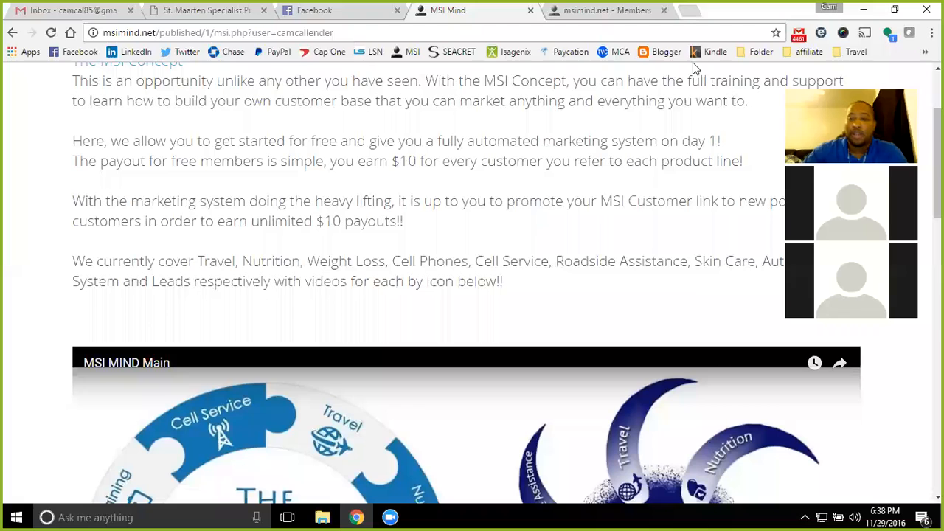
pyautogui.moveTo(361, 248)
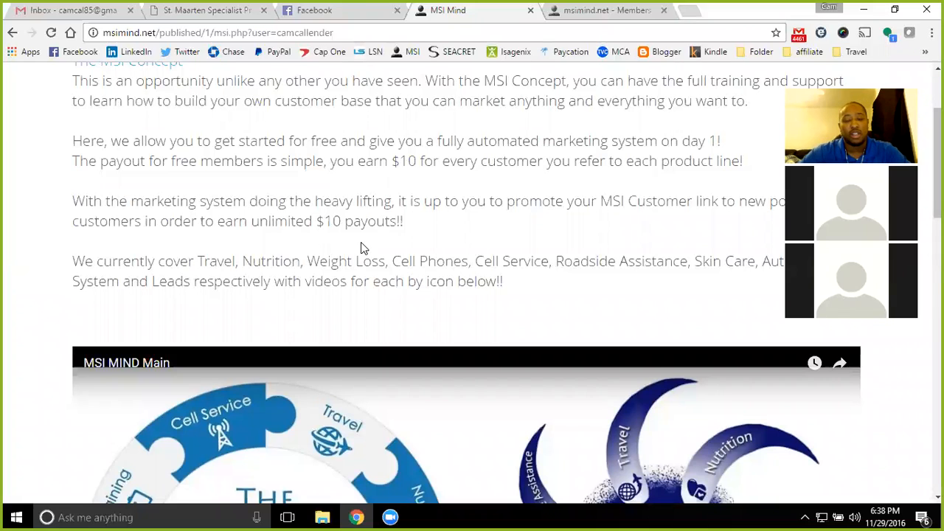
pyautogui.moveTo(622, 65)
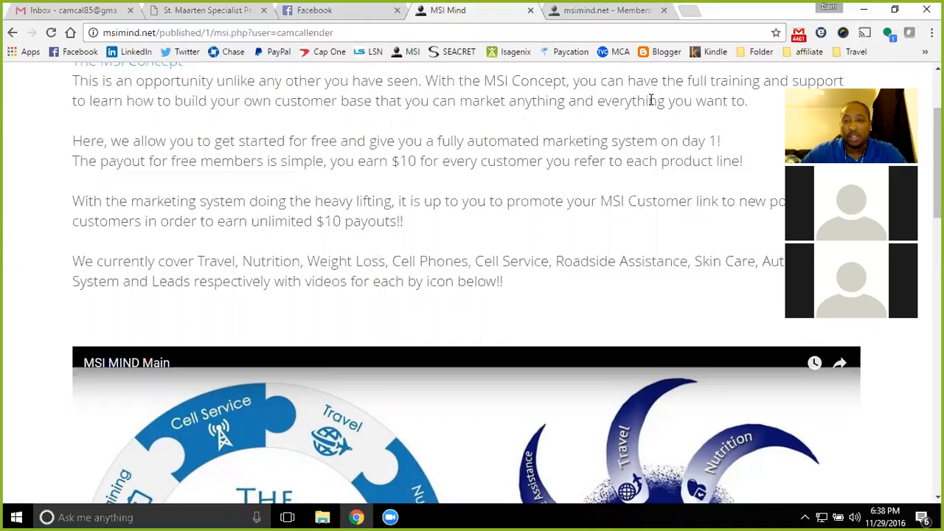
pyautogui.moveTo(553, 153)
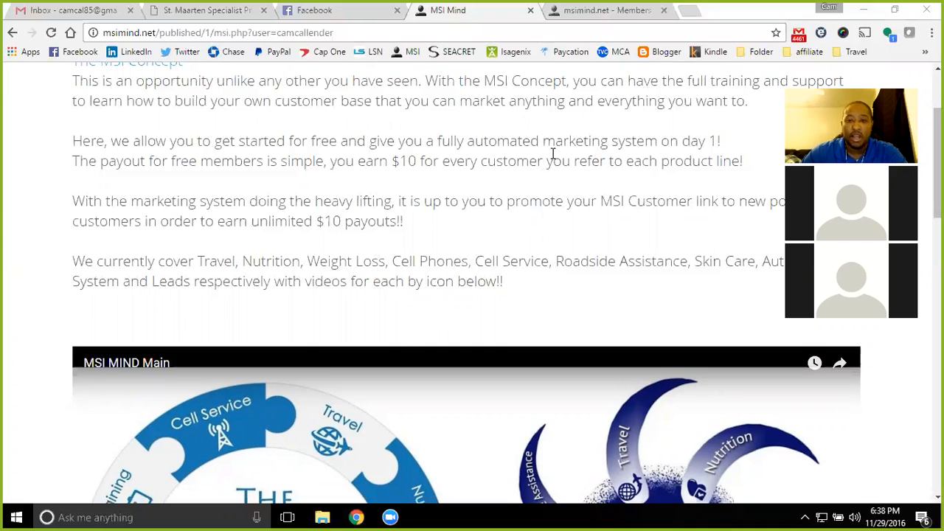
pyautogui.moveTo(458, 218)
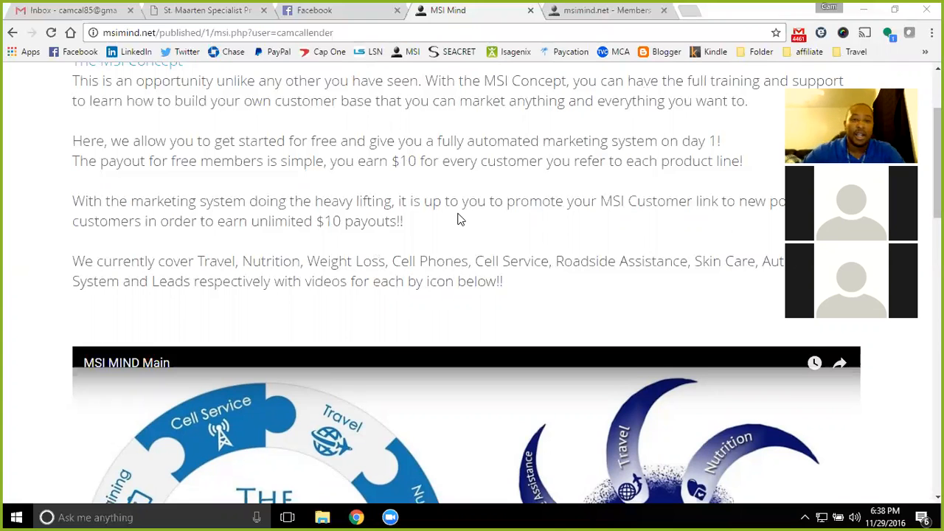
pyautogui.scroll(-3)
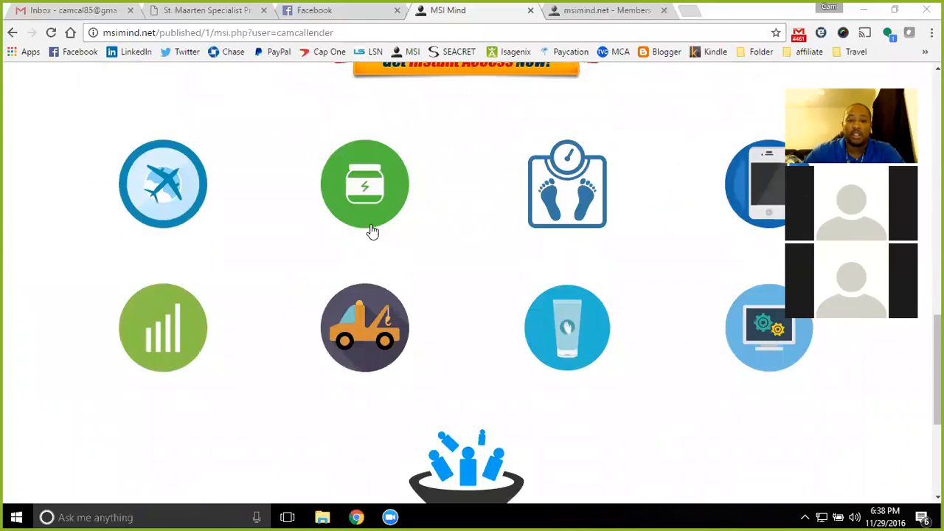
pyautogui.moveTo(431, 260)
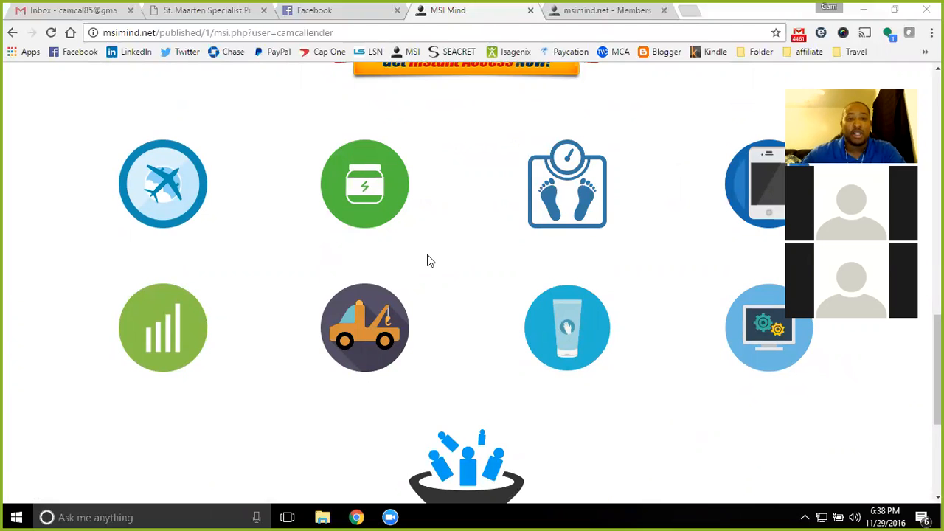
pyautogui.moveTo(435, 265)
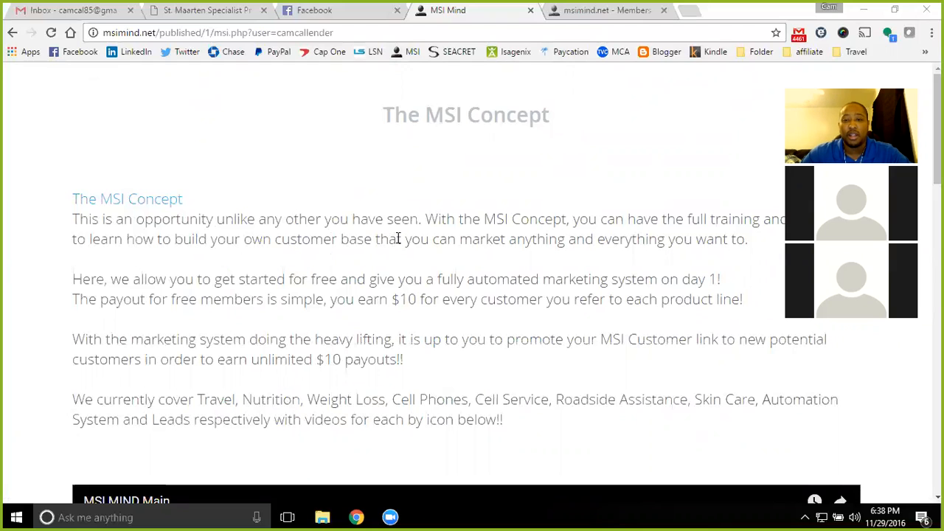
pyautogui.click(598, 10)
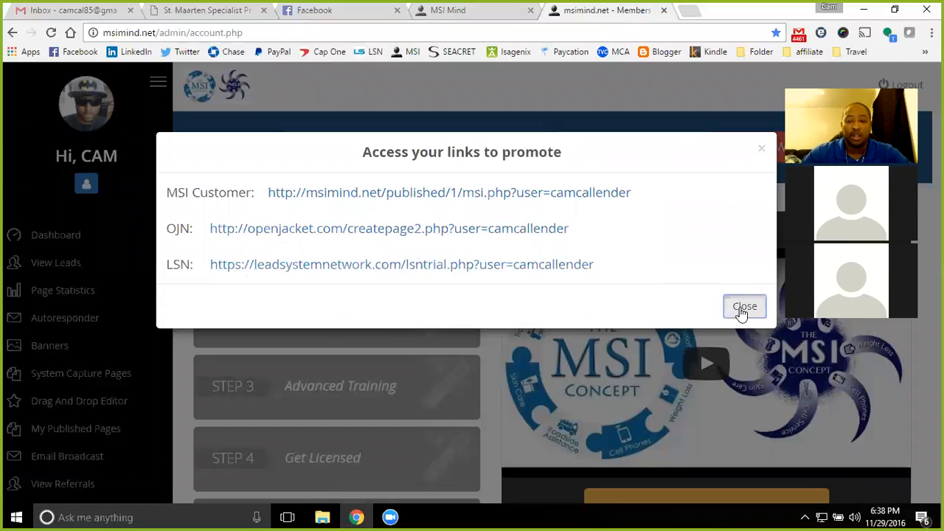
# Close the promotion links, read STEP 1 Initial online Training, and close it again
pyautogui.click(743, 305)
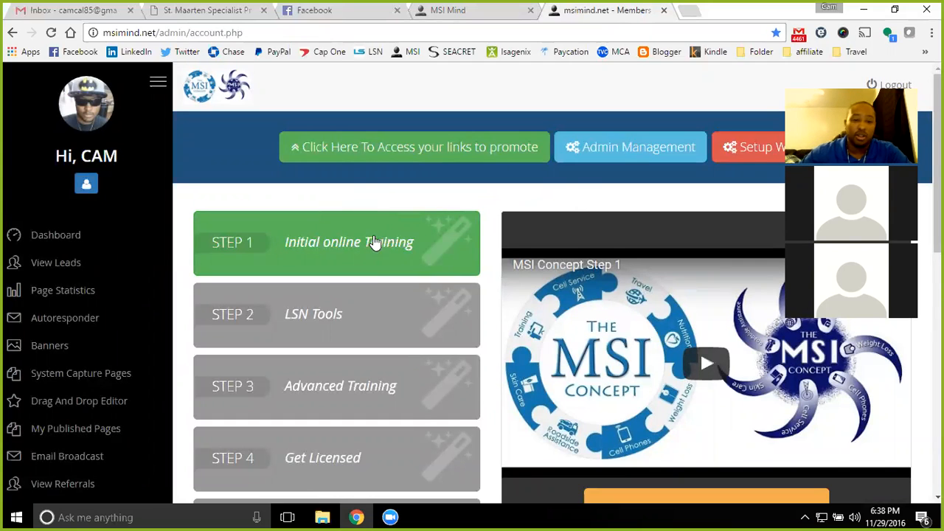
pyautogui.moveTo(664, 437)
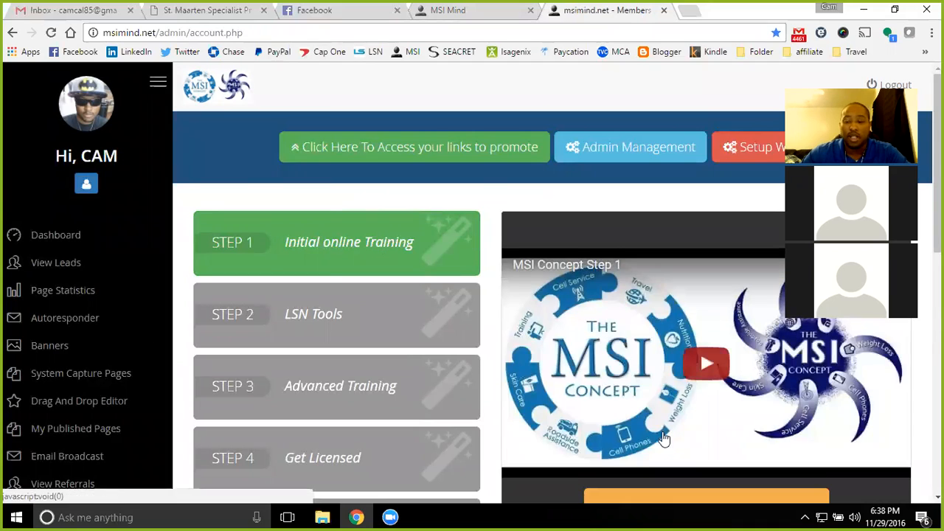
pyautogui.click(336, 243)
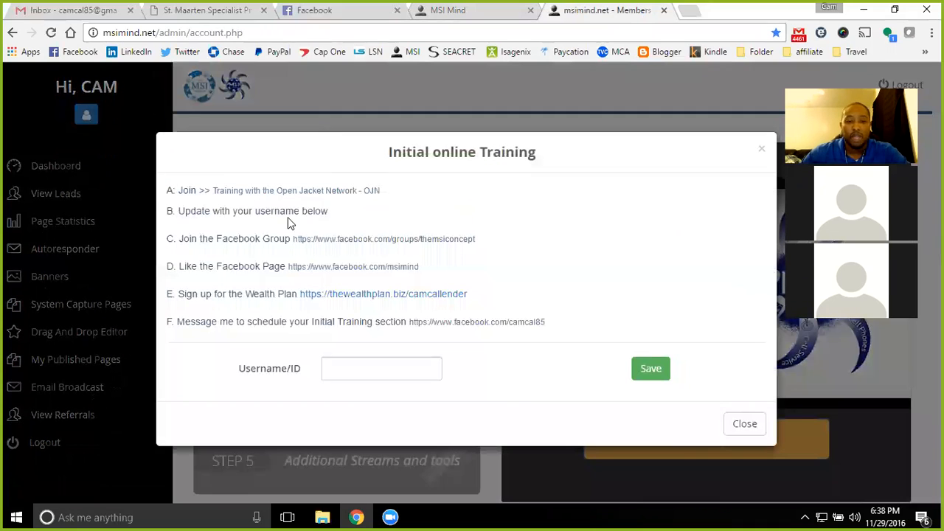
pyautogui.moveTo(743, 424)
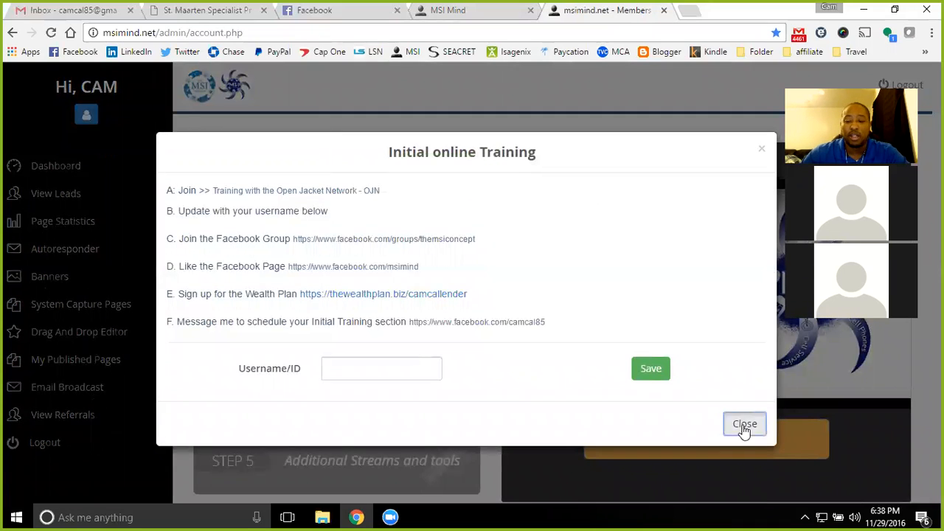
pyautogui.click(744, 424)
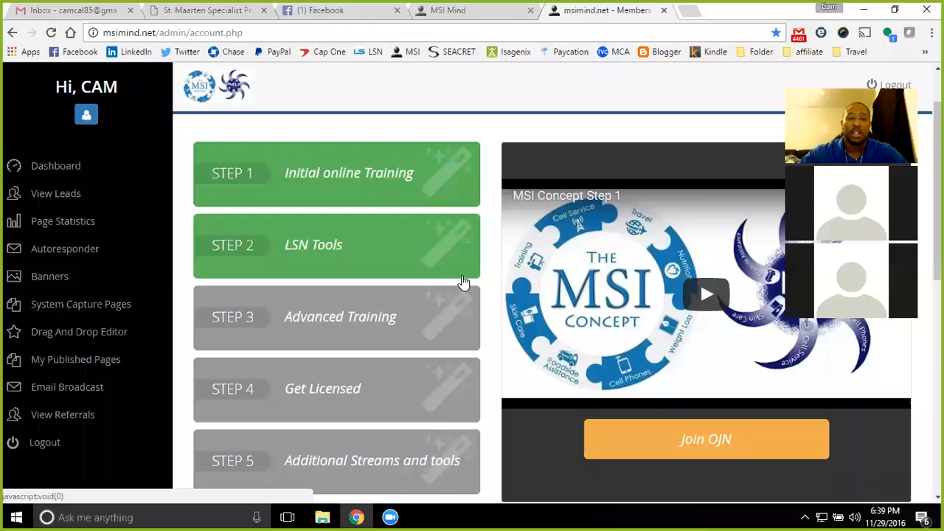
pyautogui.click(321, 8)
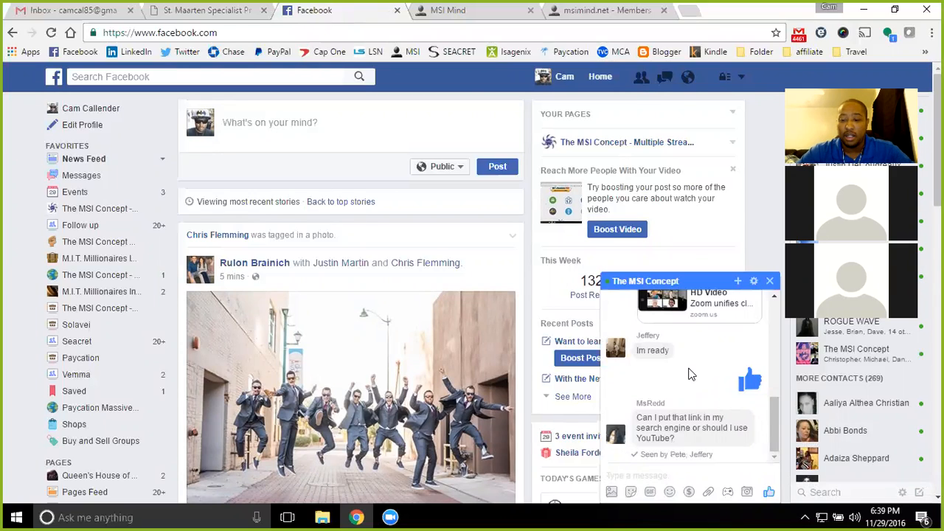
pyautogui.moveTo(679, 378)
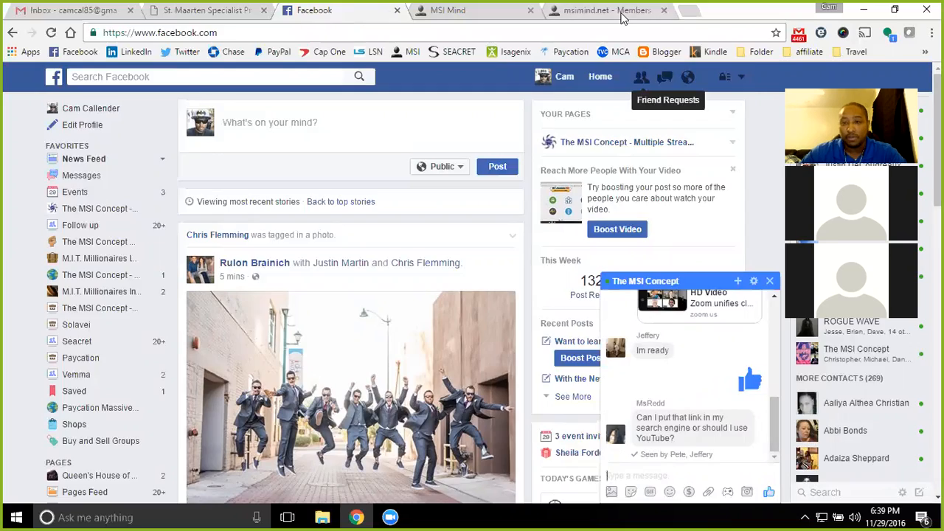
pyautogui.click(597, 9)
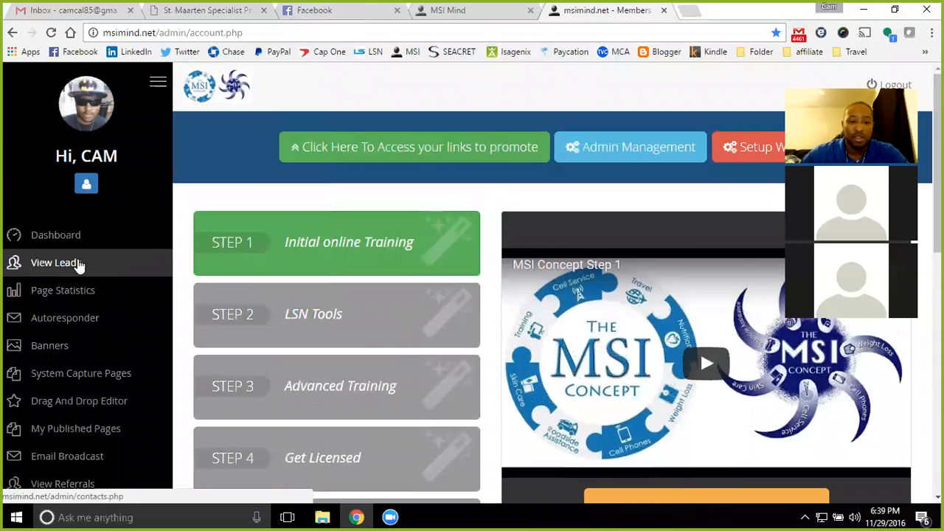
pyautogui.moveTo(381, 209)
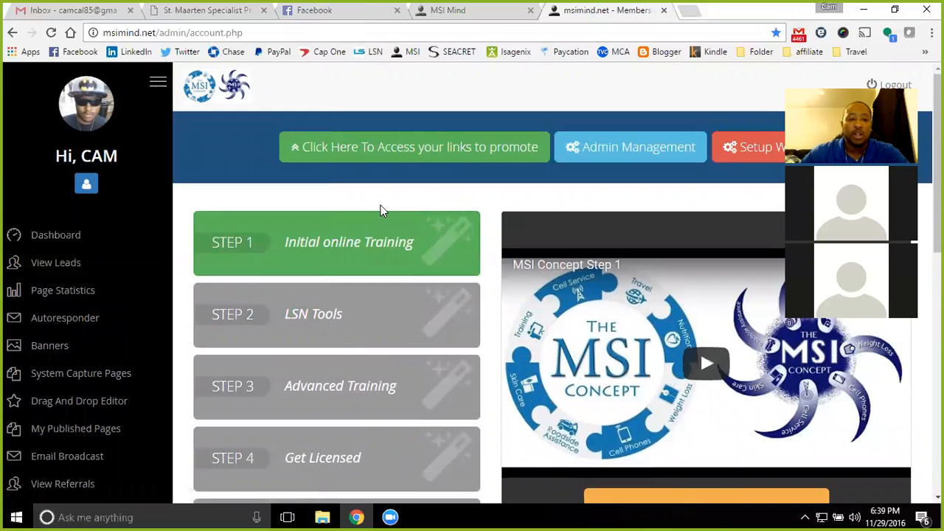
pyautogui.moveTo(136, 289)
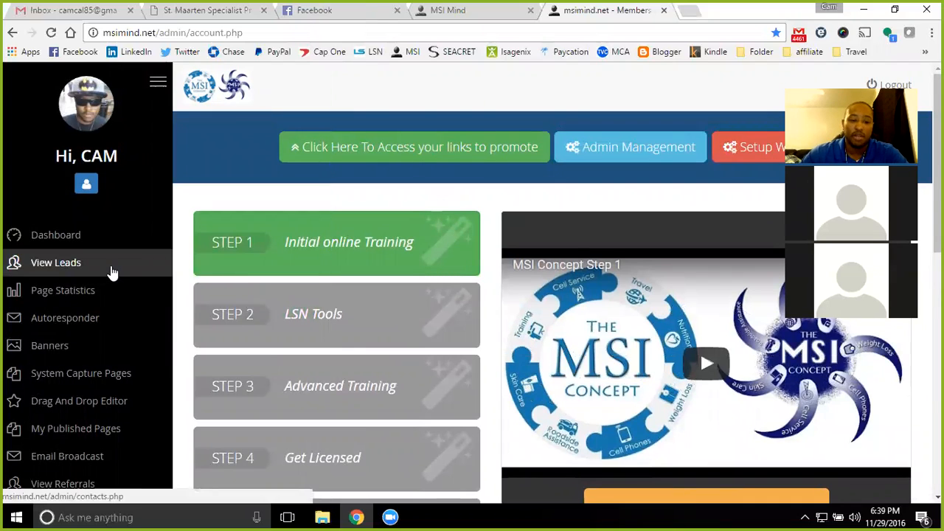
# View the Email Broadcast form's subject, message and recipients fields from the sidebar
pyautogui.click(68, 455)
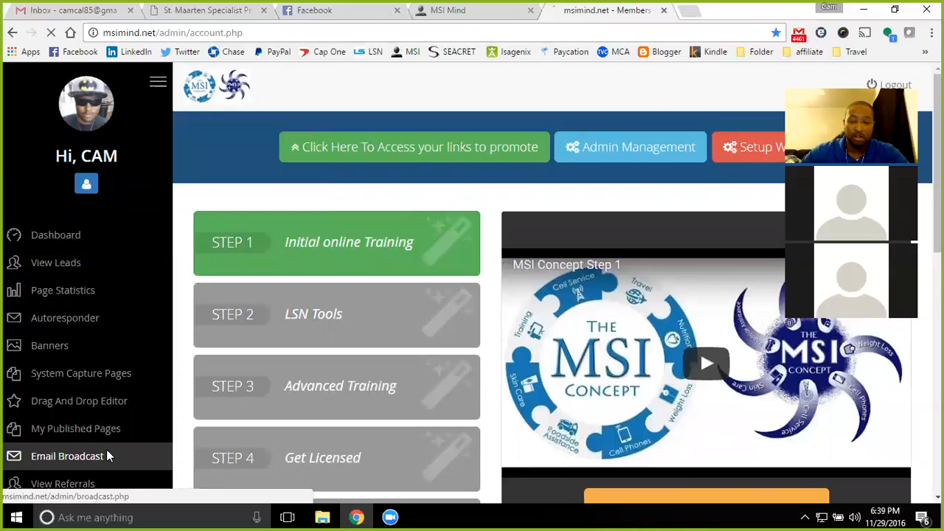
pyautogui.click(68, 456)
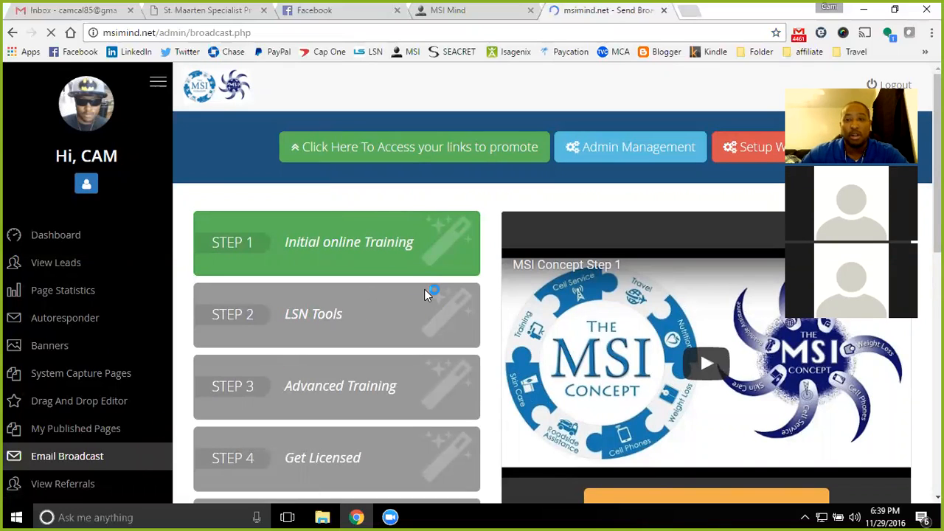
pyautogui.click(68, 455)
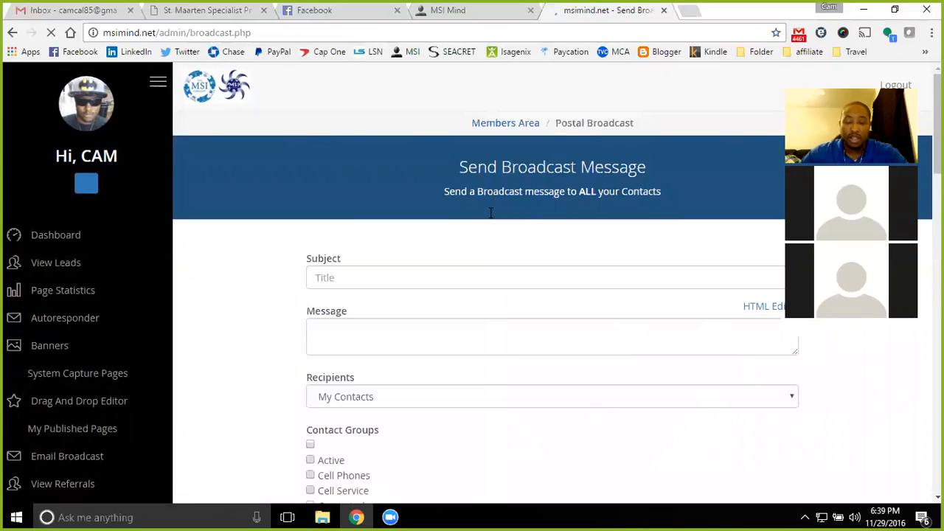
pyautogui.scroll(-3)
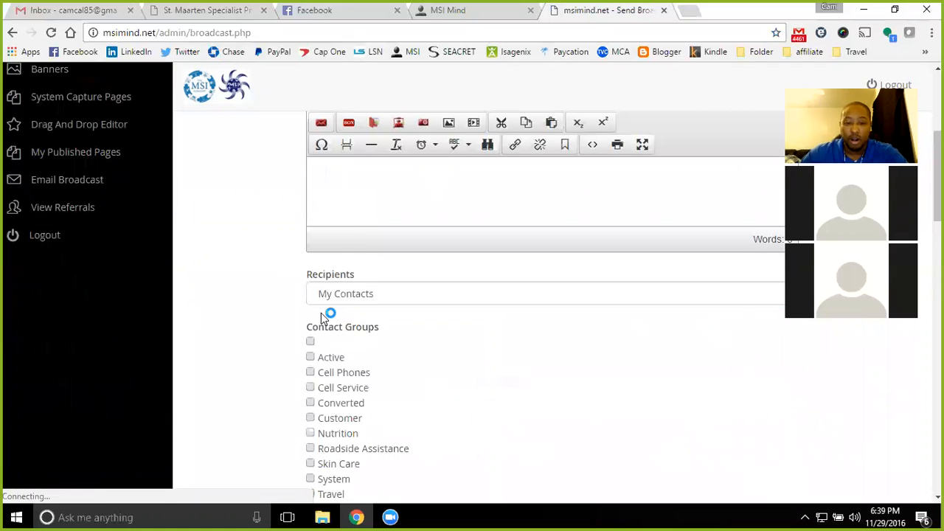
pyautogui.scroll(-3)
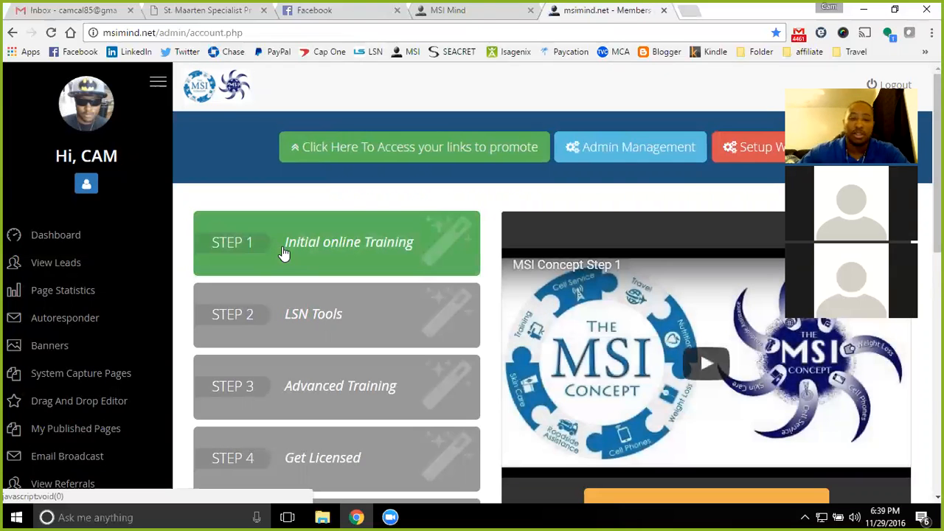
pyautogui.moveTo(472, 15)
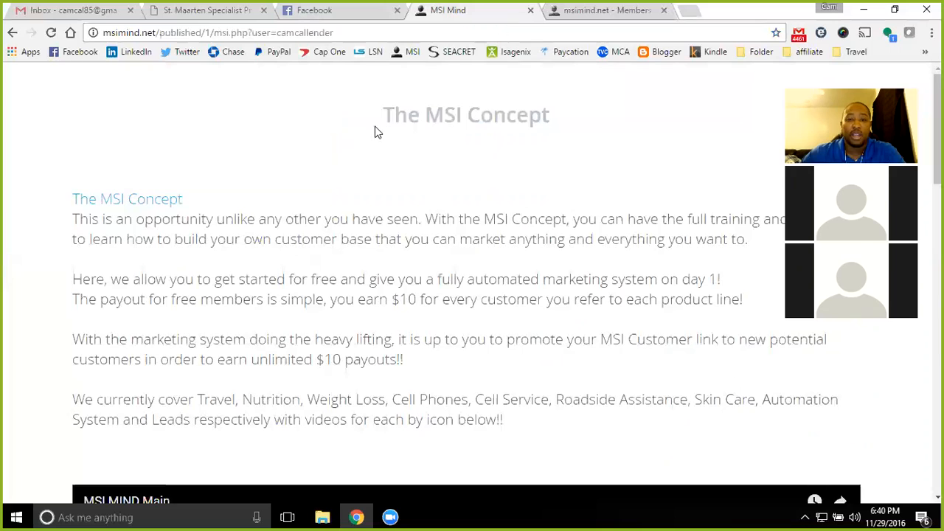
pyautogui.scroll(-3)
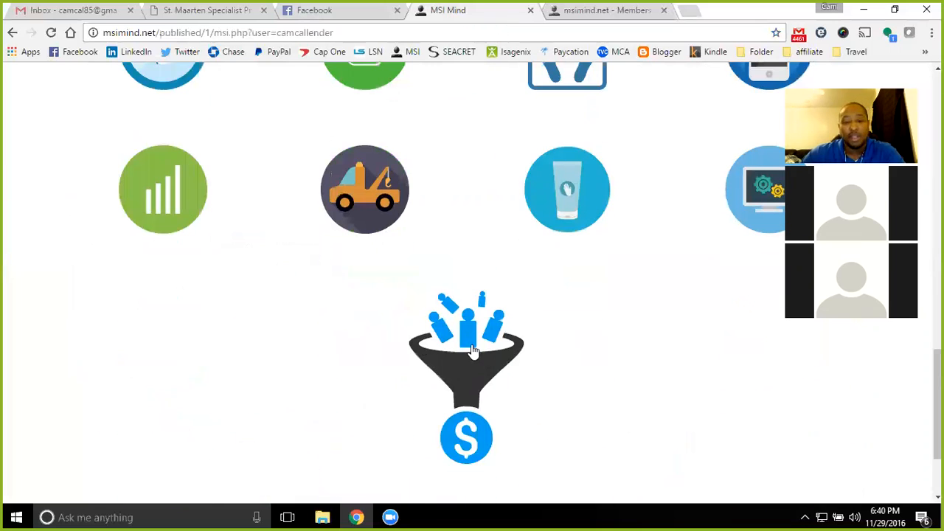
pyautogui.moveTo(469, 390)
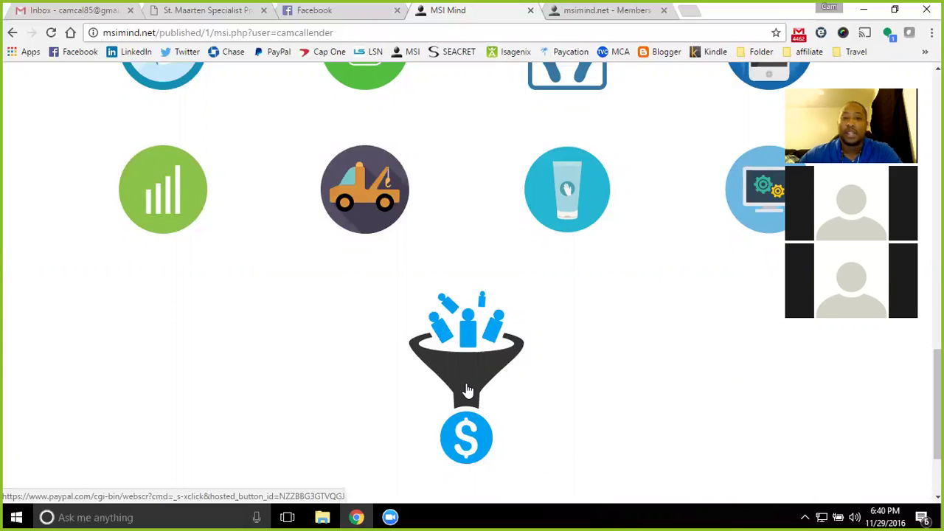
pyautogui.moveTo(457, 387)
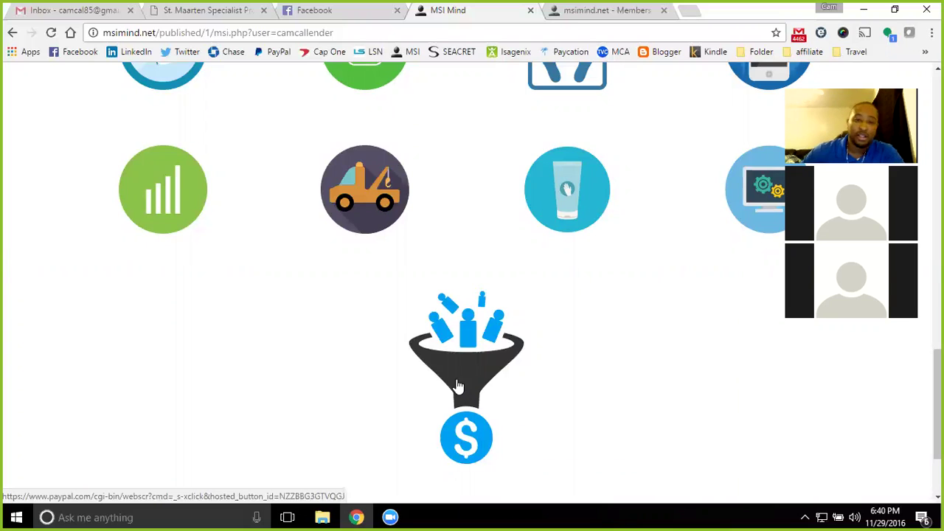
pyautogui.moveTo(322, 348)
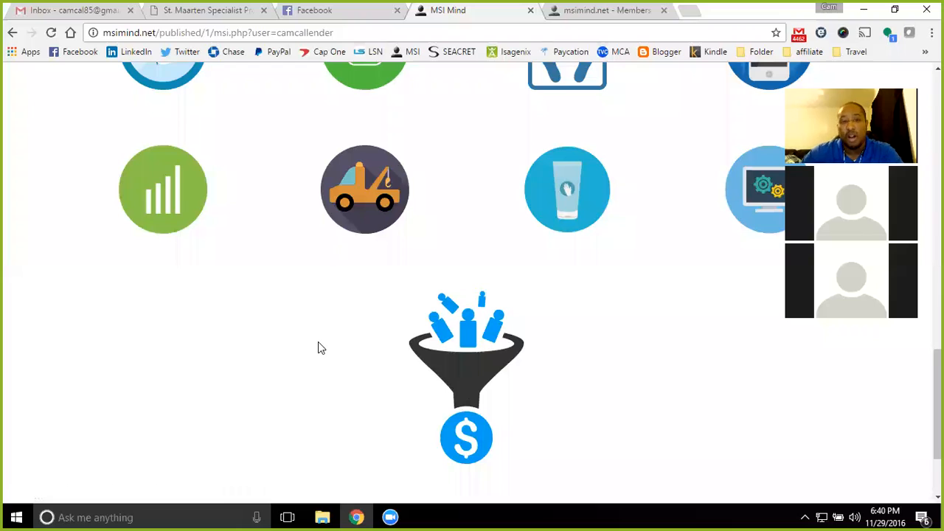
pyautogui.scroll(3)
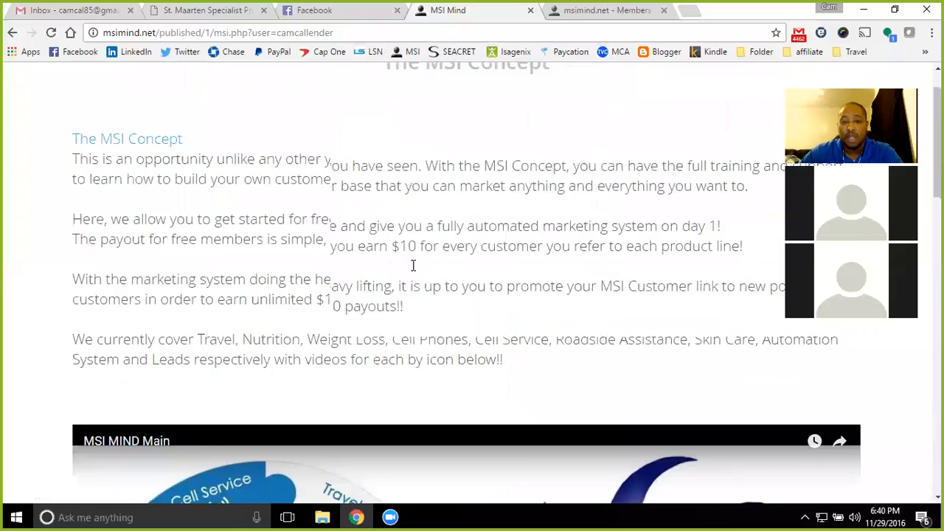
pyautogui.scroll(-3)
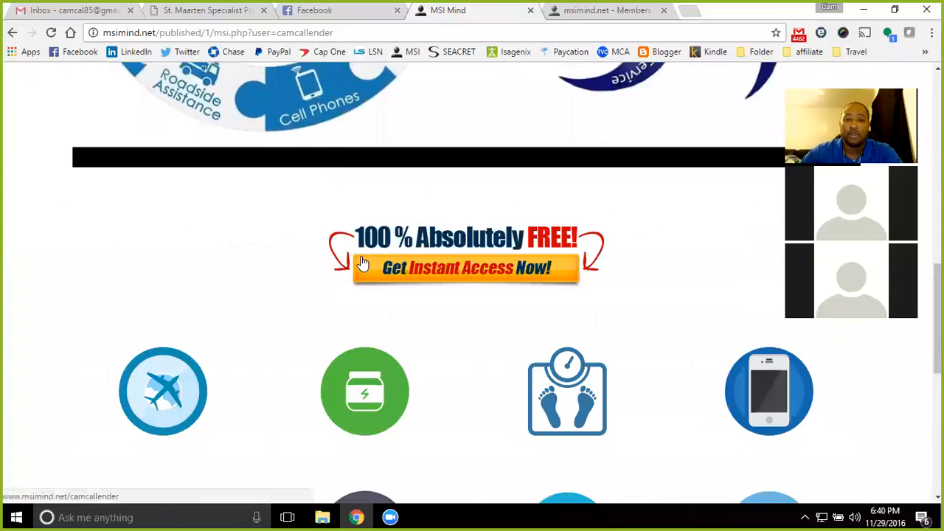
pyautogui.moveTo(514, 247)
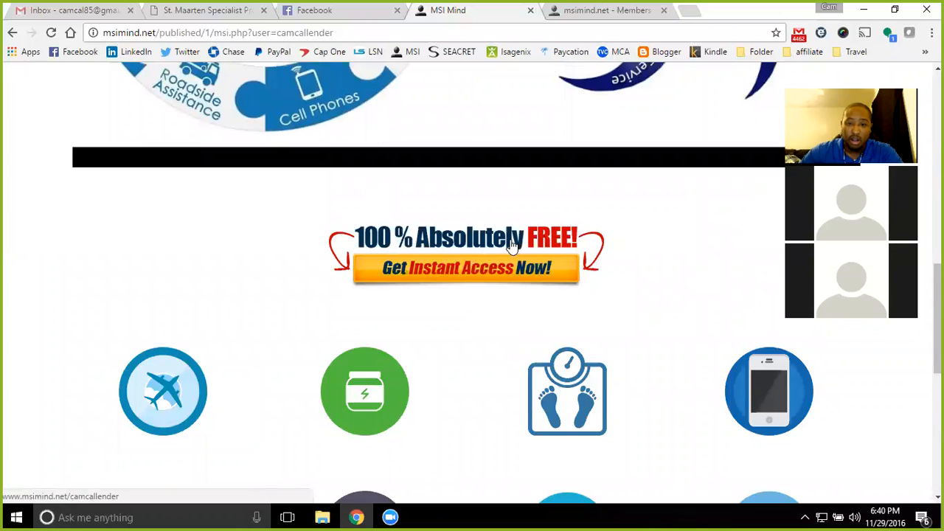
pyautogui.moveTo(326, 283)
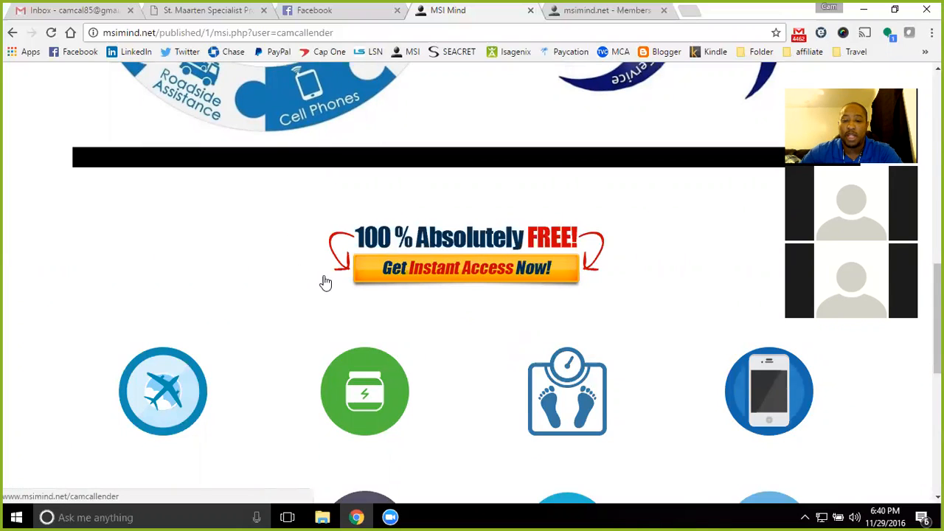
pyautogui.moveTo(458, 269)
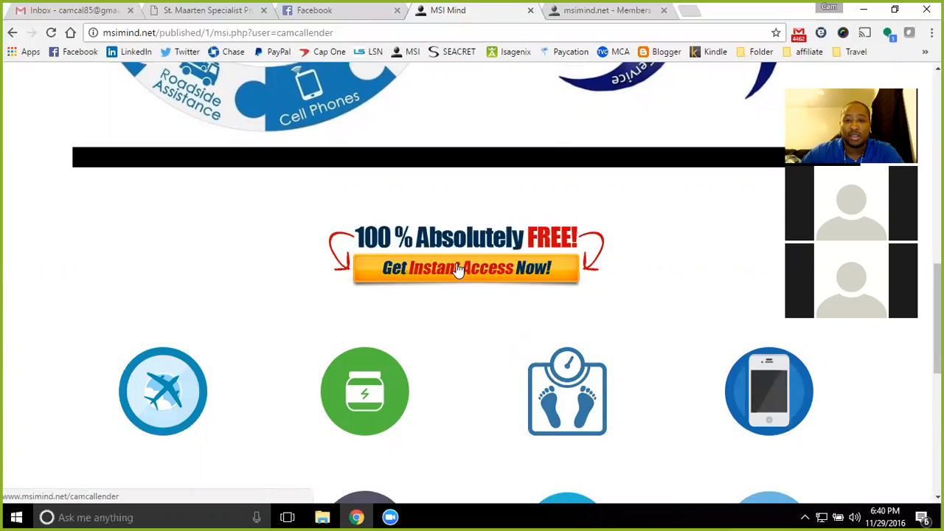
pyautogui.scroll(3)
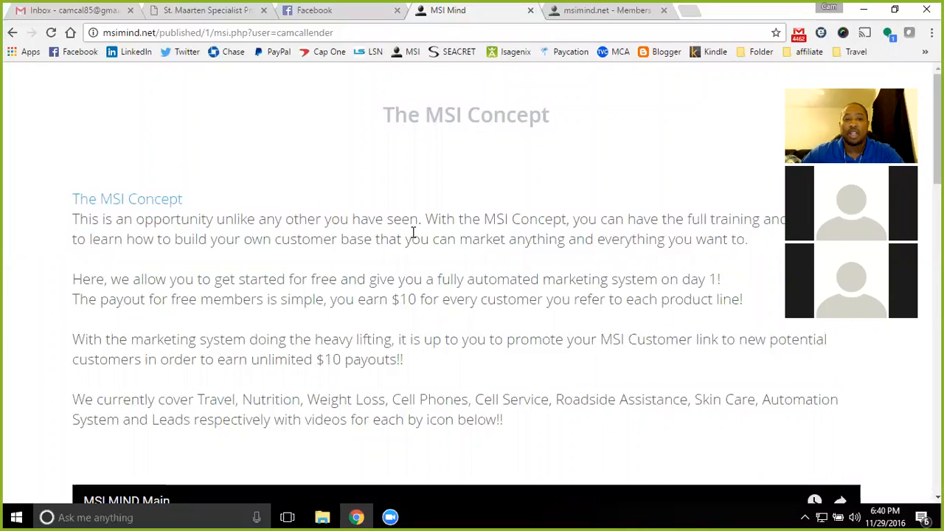
pyautogui.moveTo(607, 10)
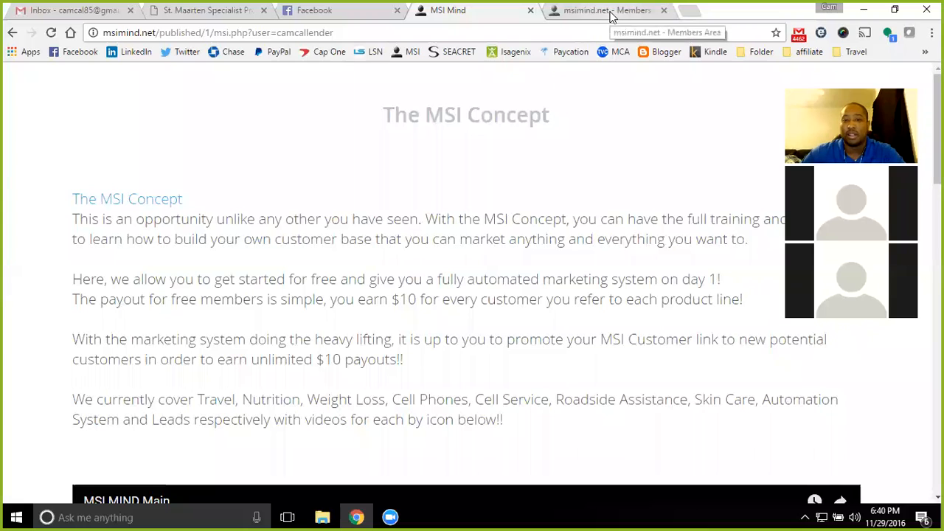
pyautogui.scroll(-3)
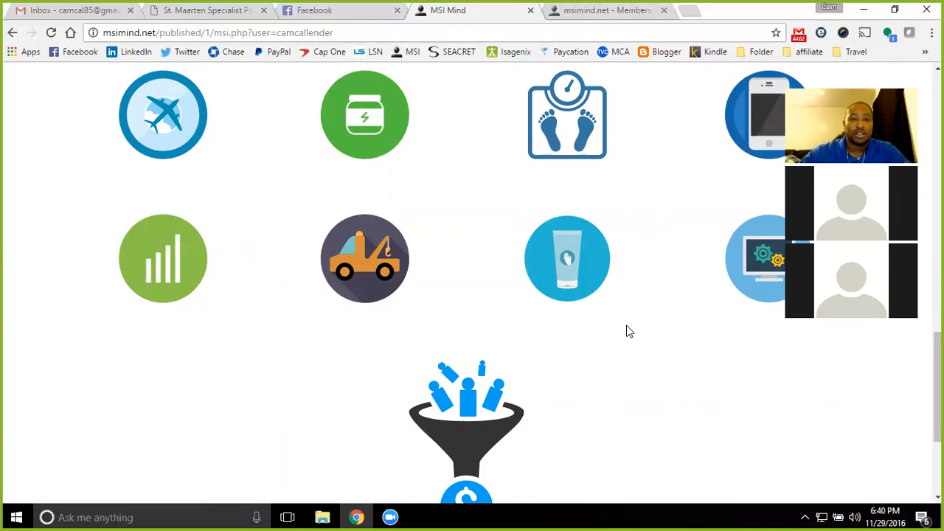
pyautogui.moveTo(644, 338)
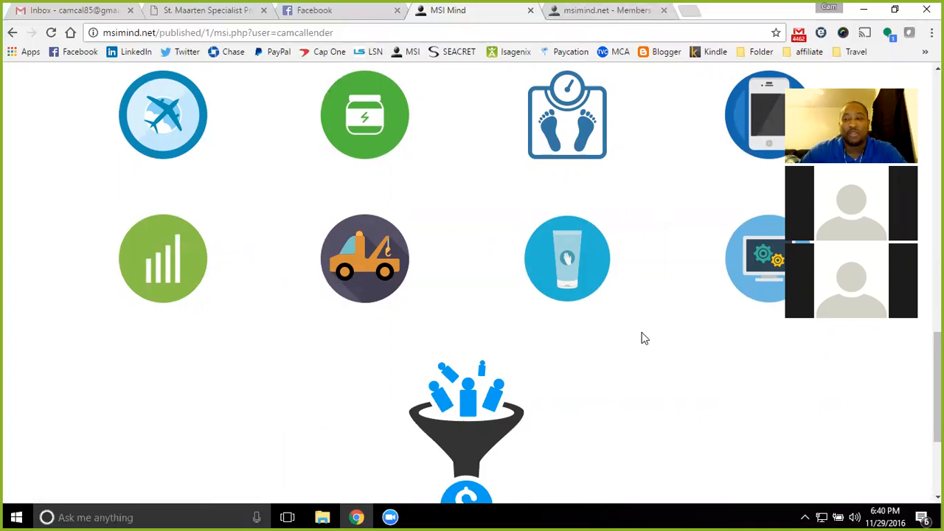
pyautogui.moveTo(519, 327)
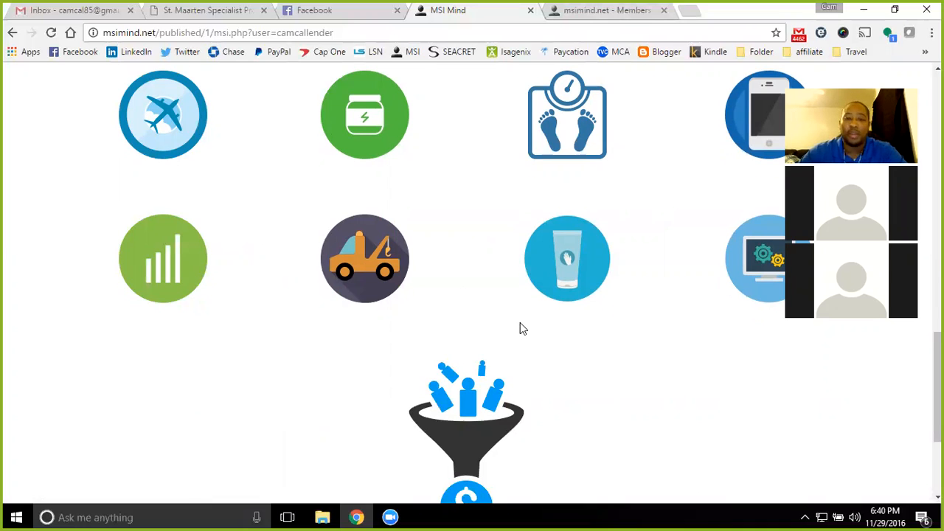
pyautogui.scroll(3)
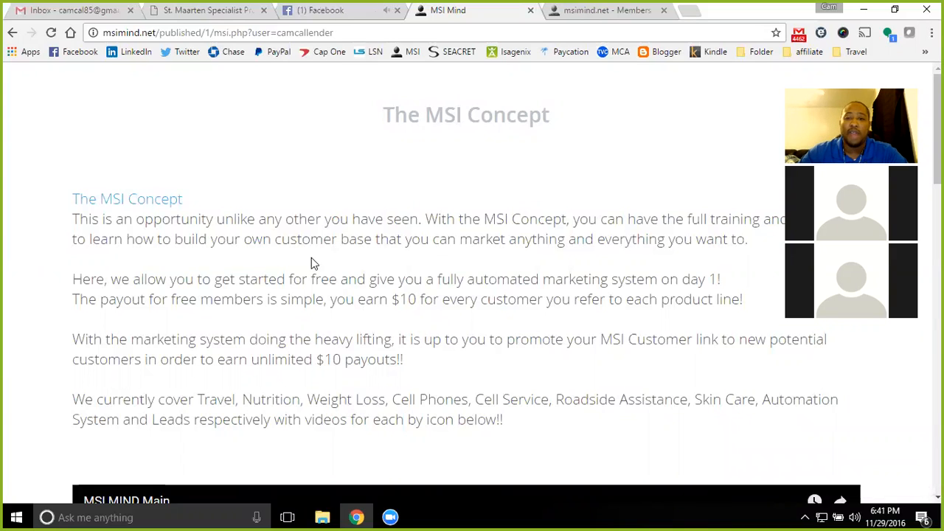
pyautogui.moveTo(353, 254)
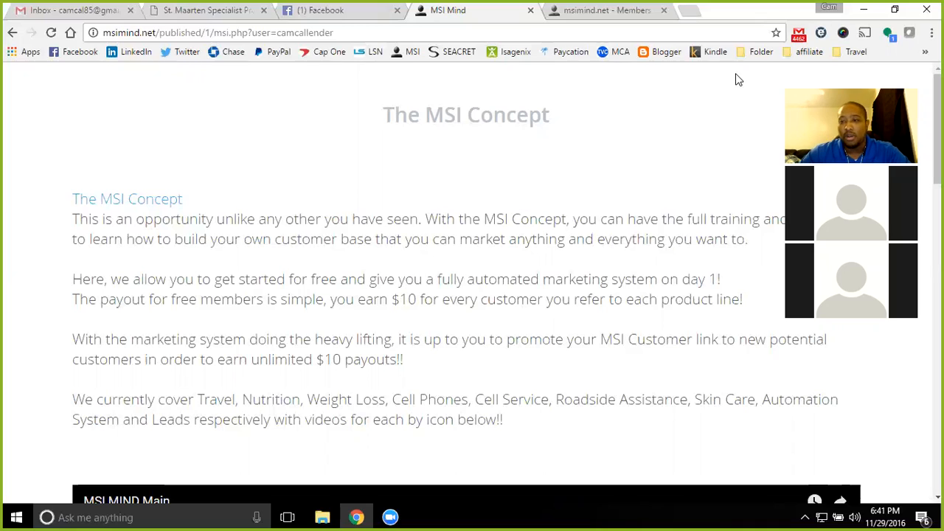
pyautogui.moveTo(646, 112)
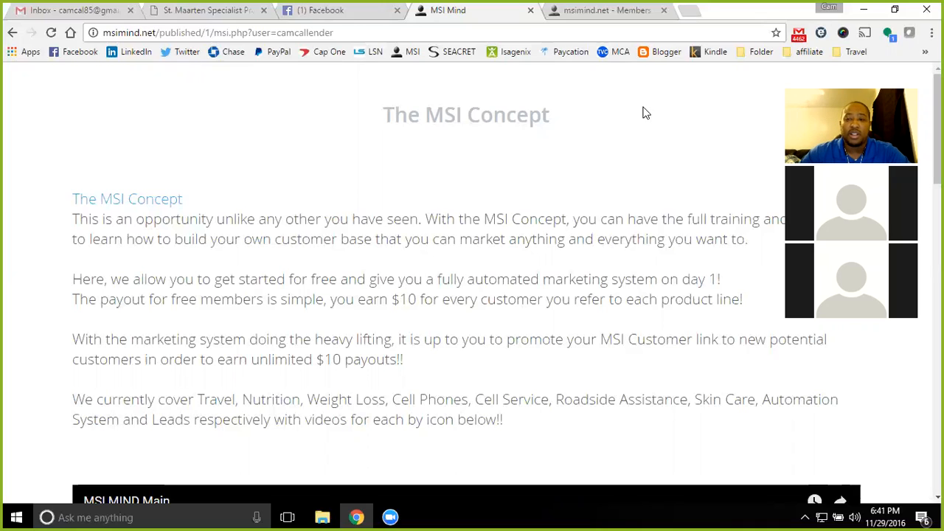